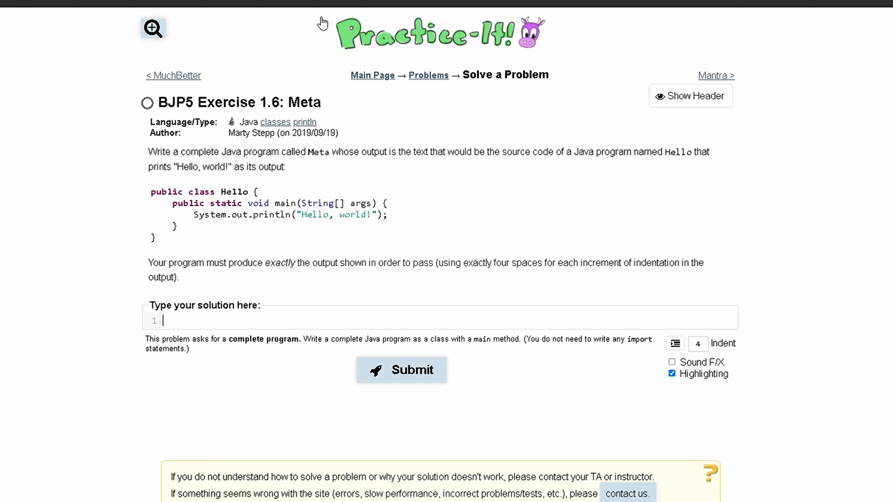
mouse_move(263, 305)
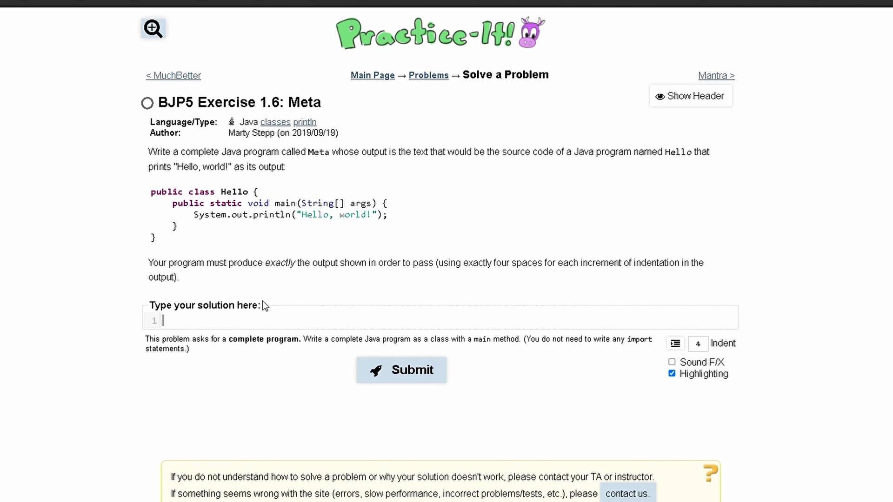
Step: Declare 'public class Meta{' so the editor yields an empty Meta class shell
text(public class Meta)
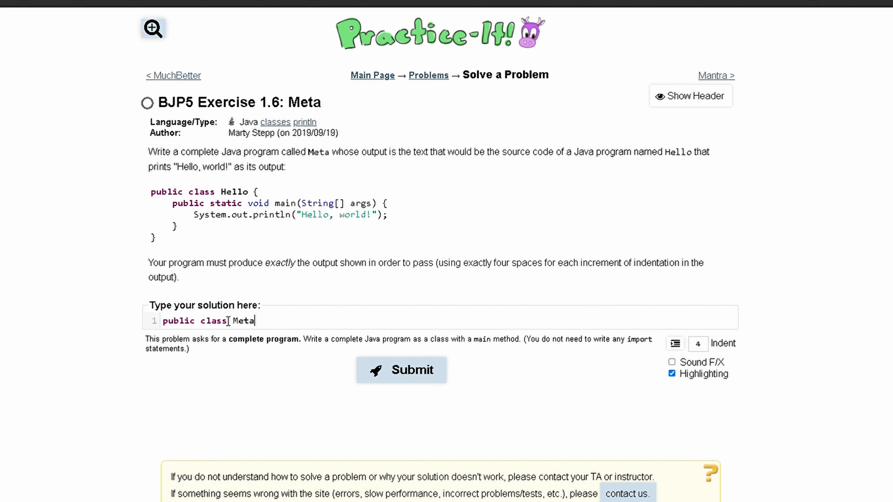
text({)
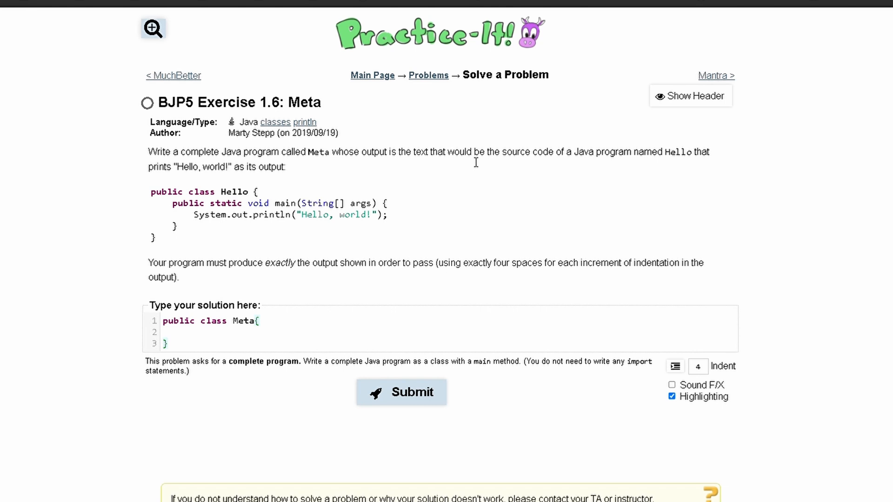
mouse_move(480, 164)
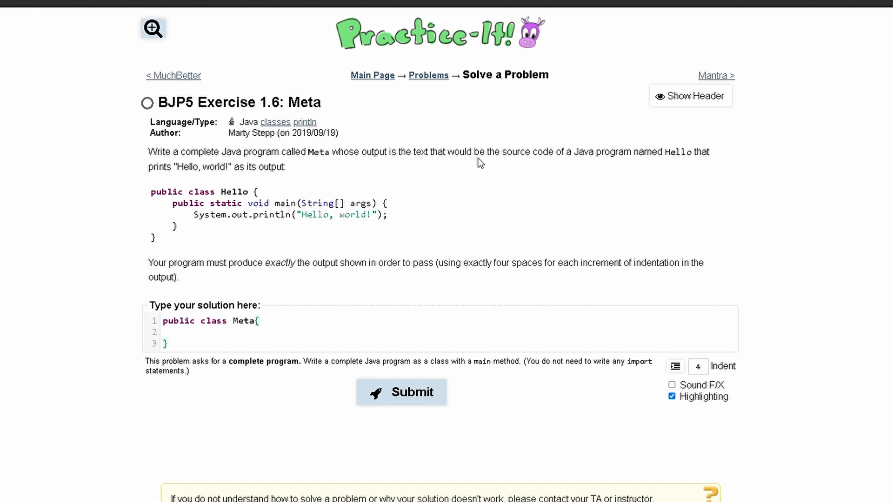
click(169, 343)
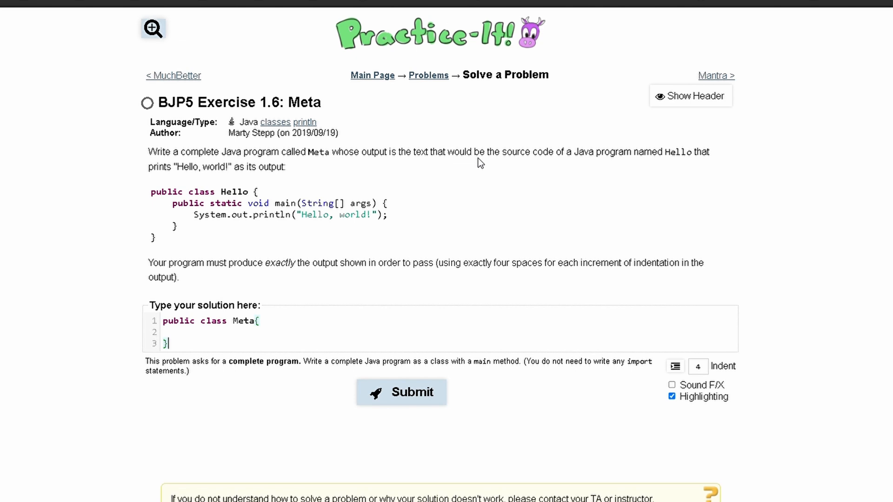
mouse_move(159, 200)
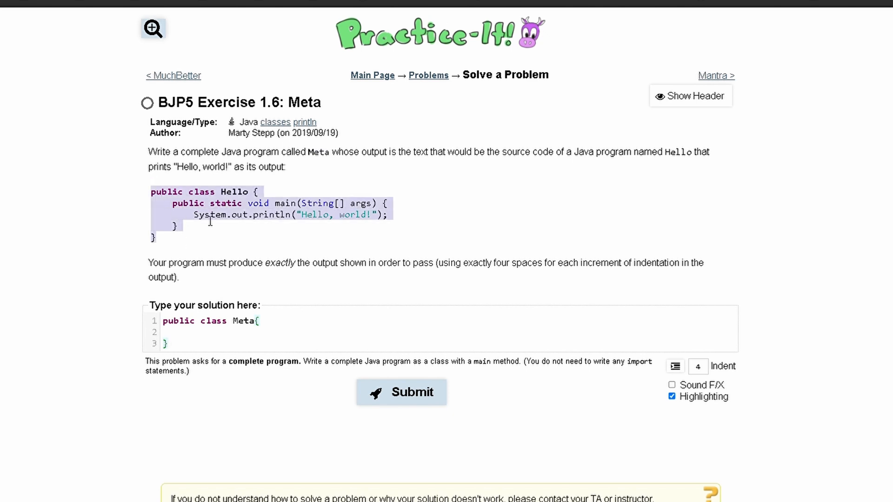
mouse_move(262, 246)
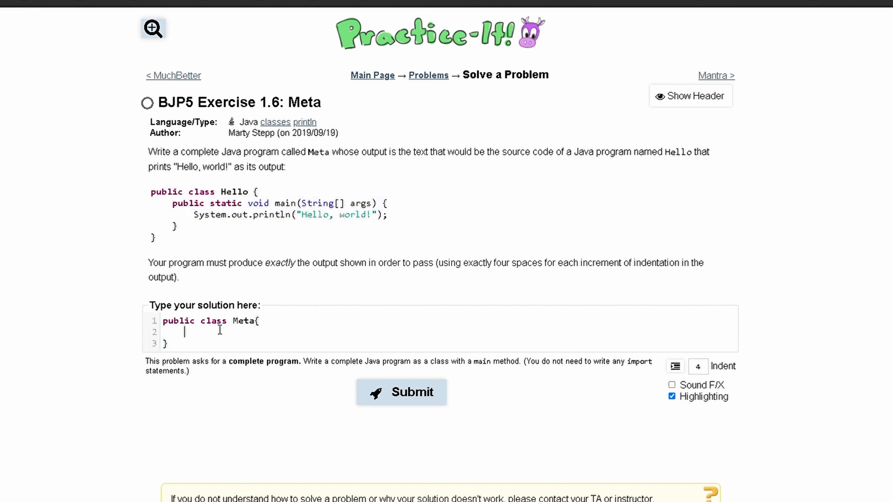
Step: Write 'public static void main(String[] args){' inside Meta, referencing the sample Hello program
drag(150, 192, 387, 226)
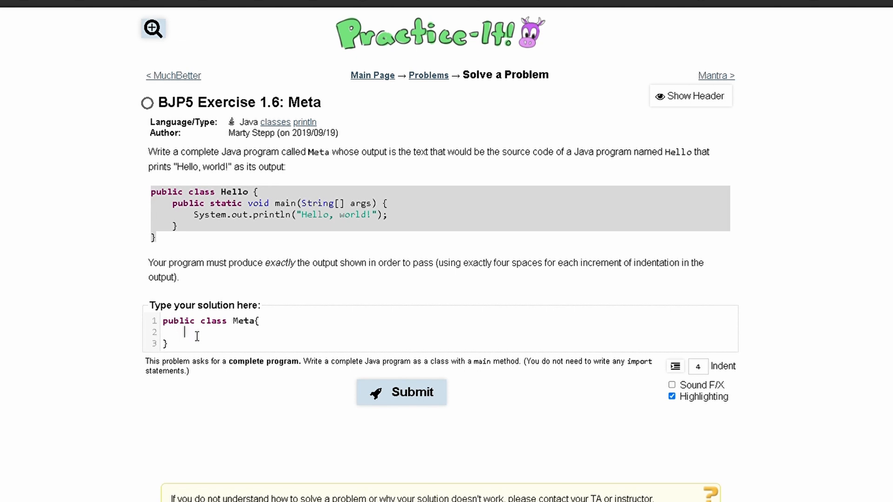
text(pu)
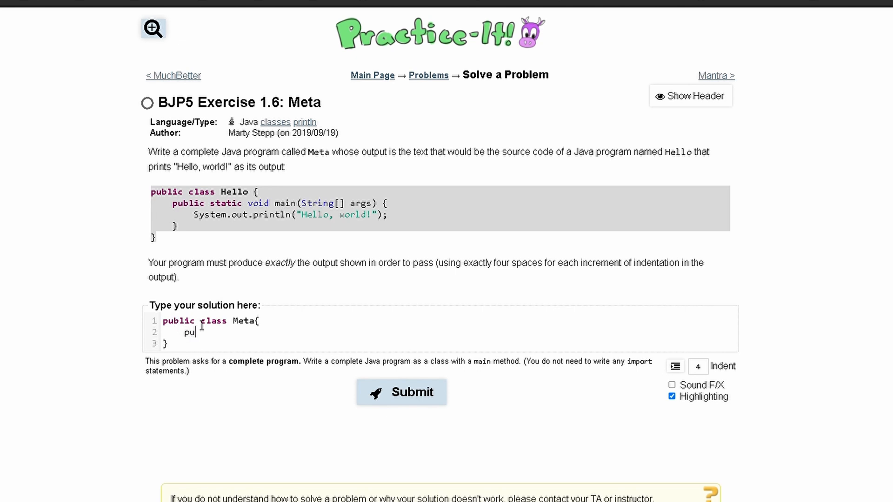
text(blic s)
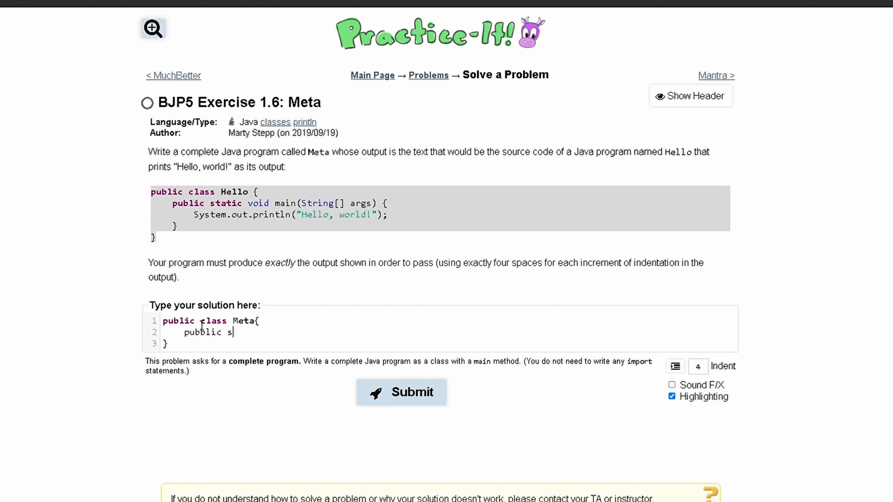
text(tatic voi)
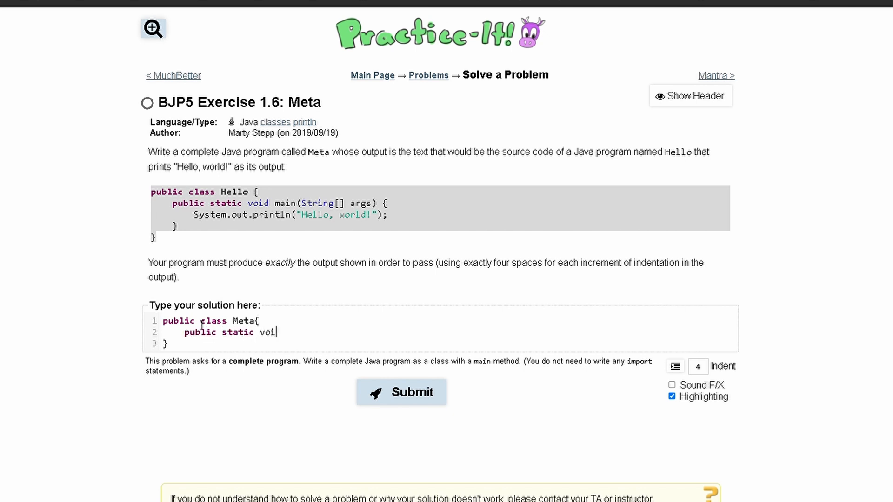
text(d main(String))
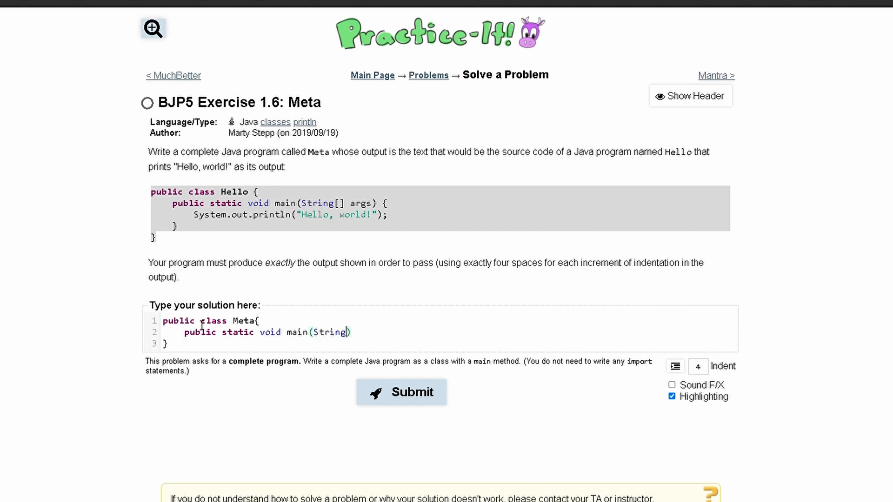
text([] args))
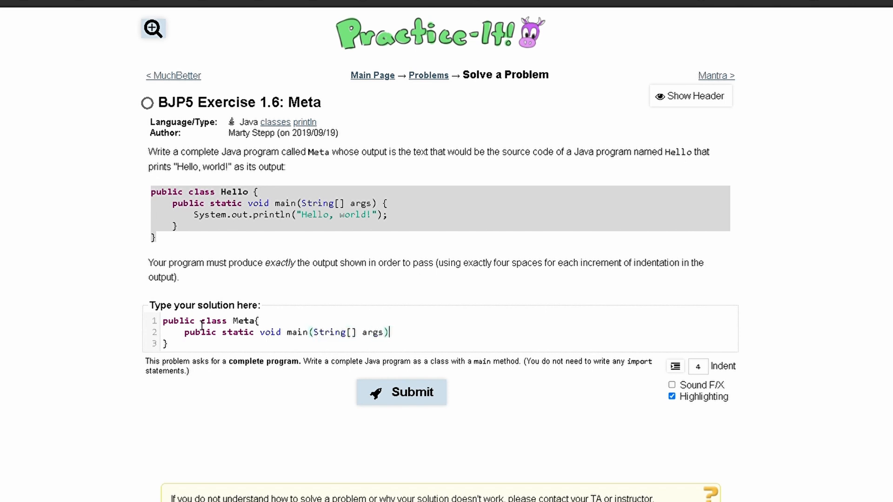
text({)
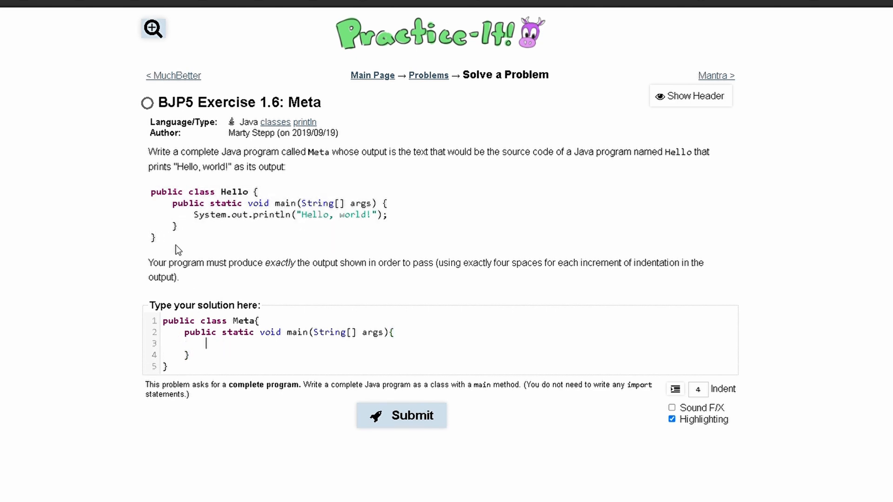
Step: Fill main with five empty System.out.println(""); statements, one per Hello line
text(System.)
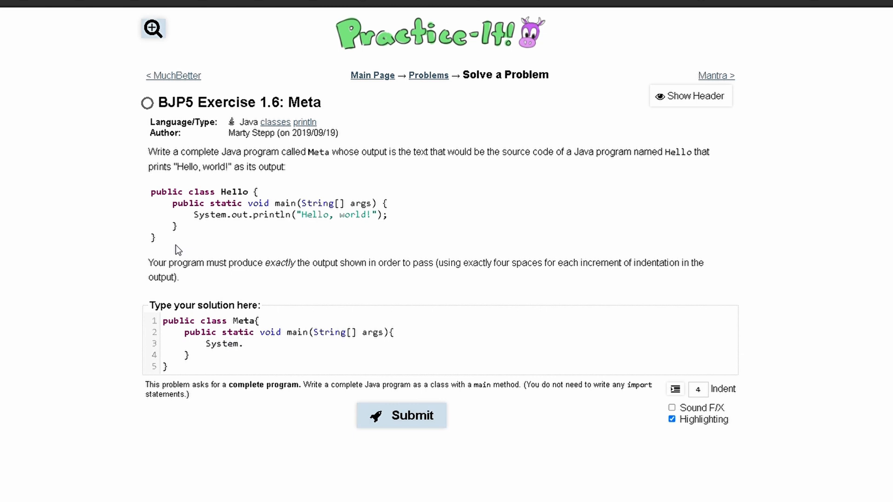
text(out.println()
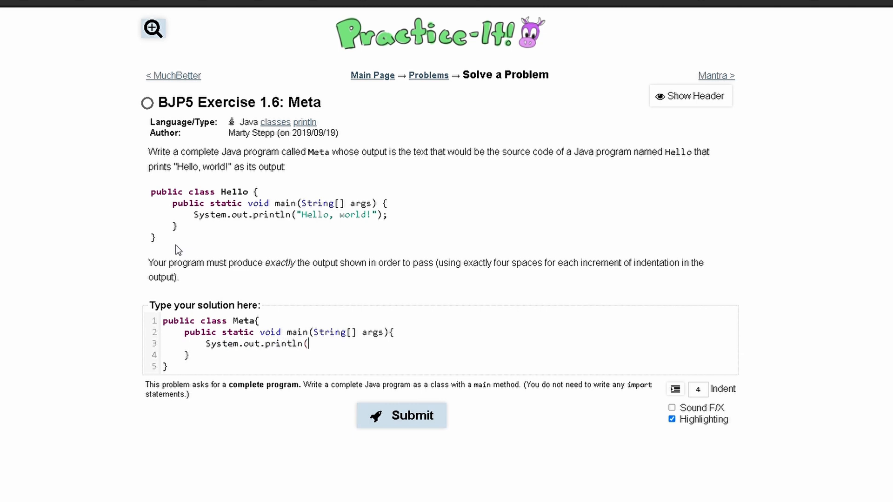
text("");)
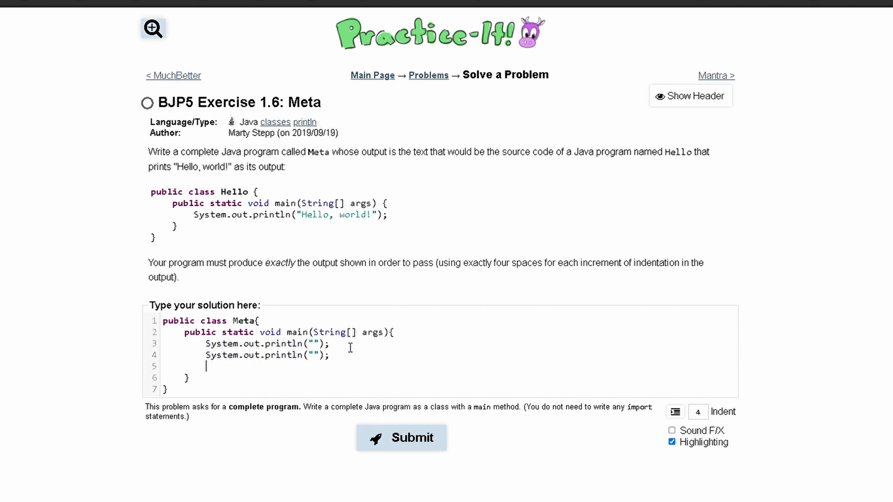
text(System.out.println("");)
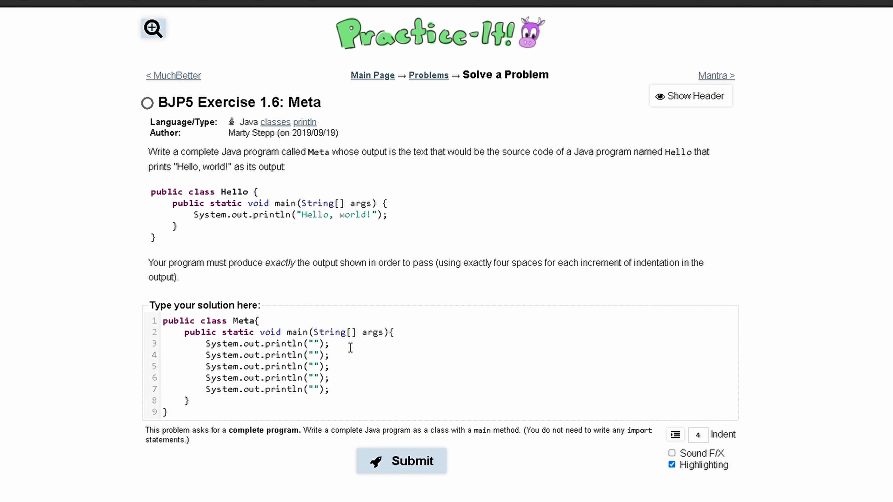
Step: Make the first println print "public class Hello {"
text(public class H)
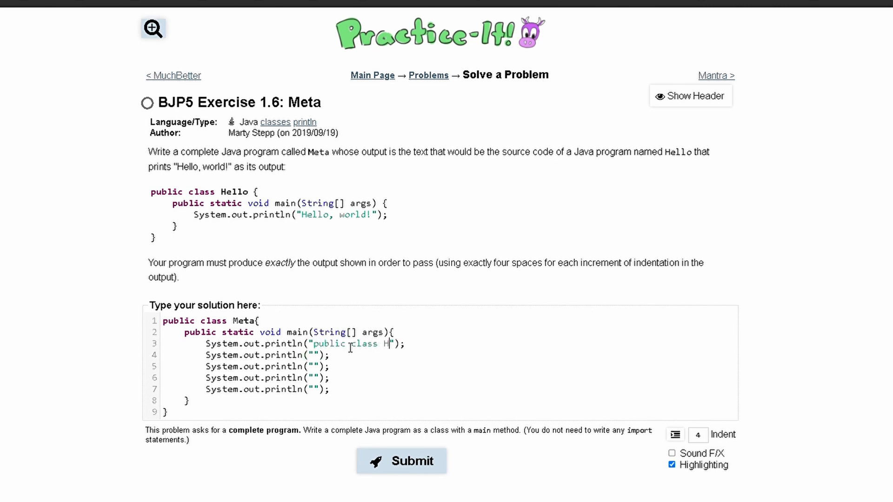
text(ello)
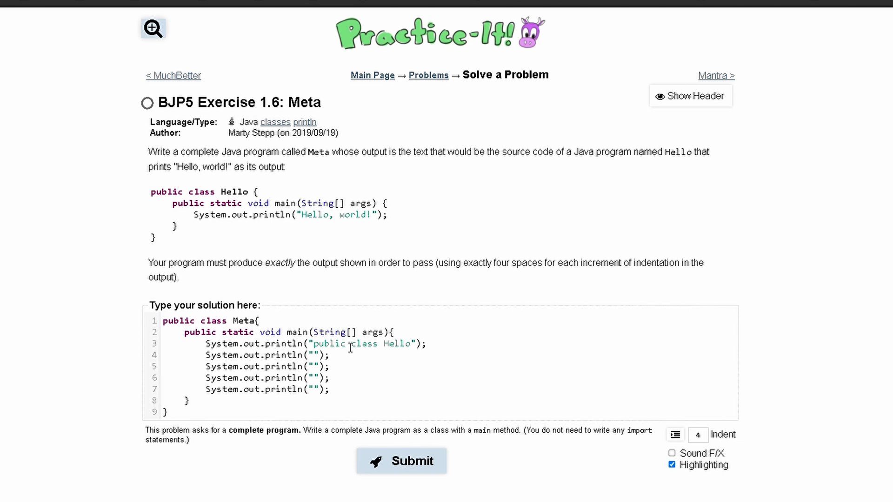
text({)
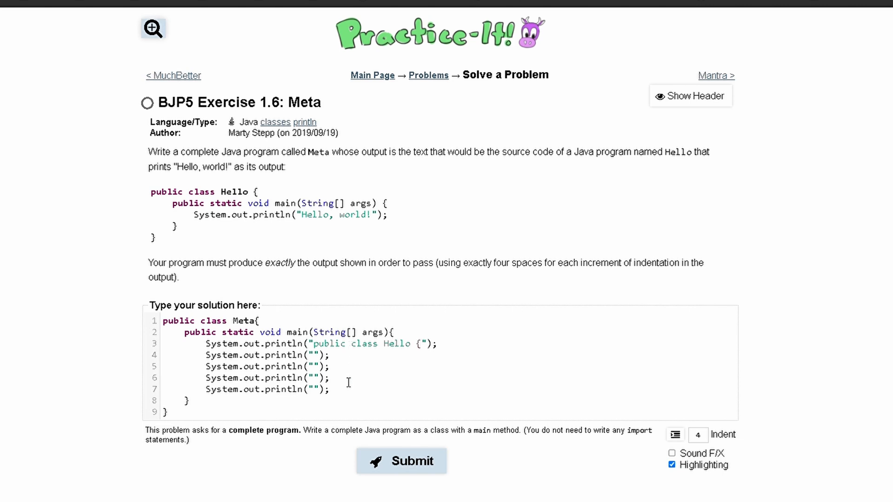
mouse_move(333, 493)
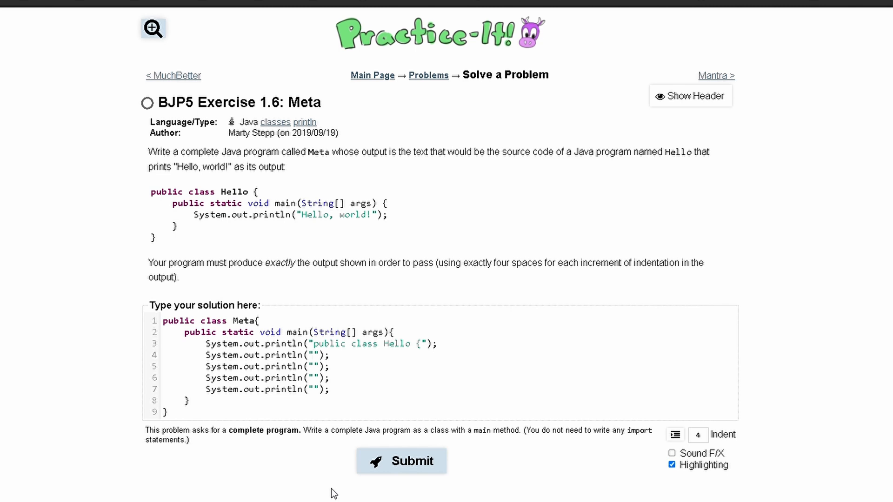
Step: Make the second println print the indented "public static void main(String[] args) {"
text("    ")
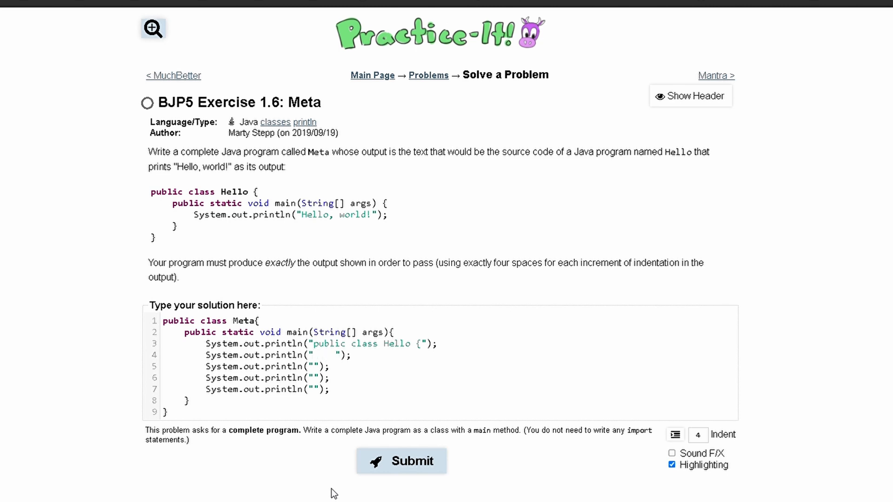
text(public static v)
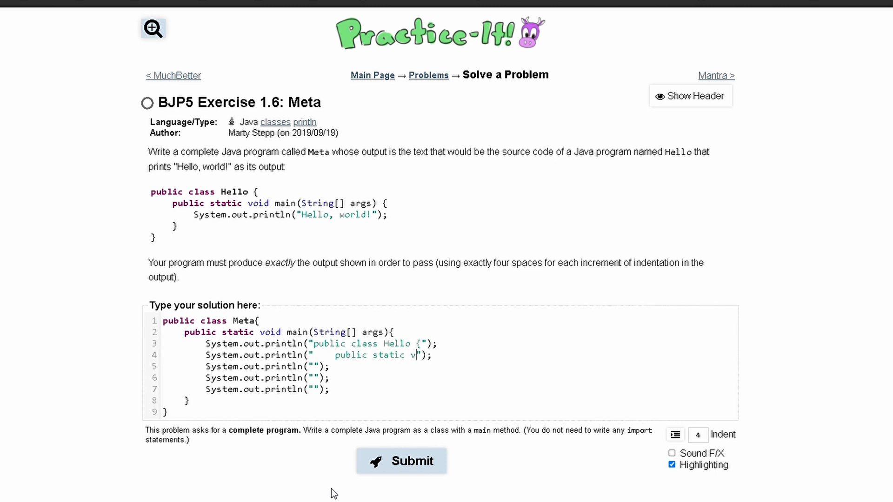
text(oid main())
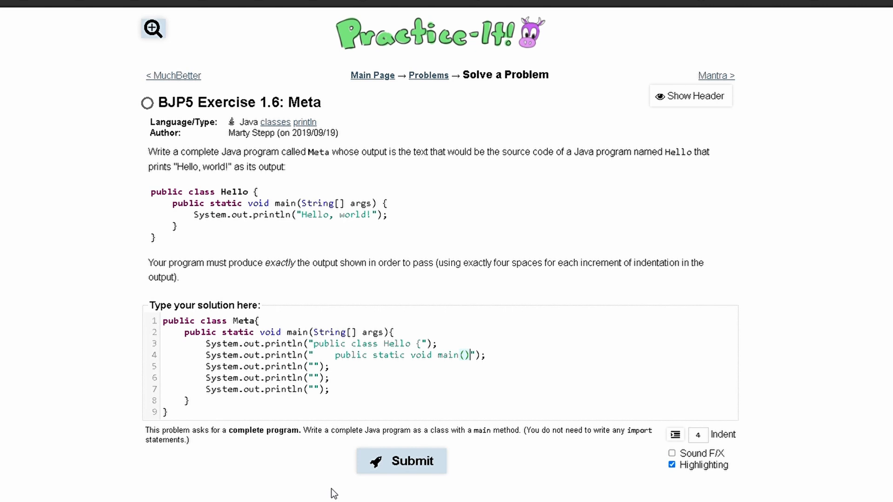
text(String[])
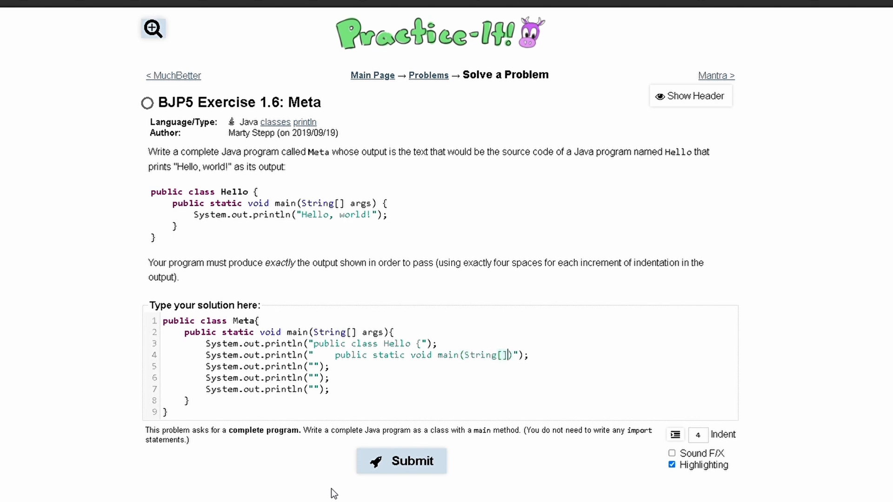
text(args)
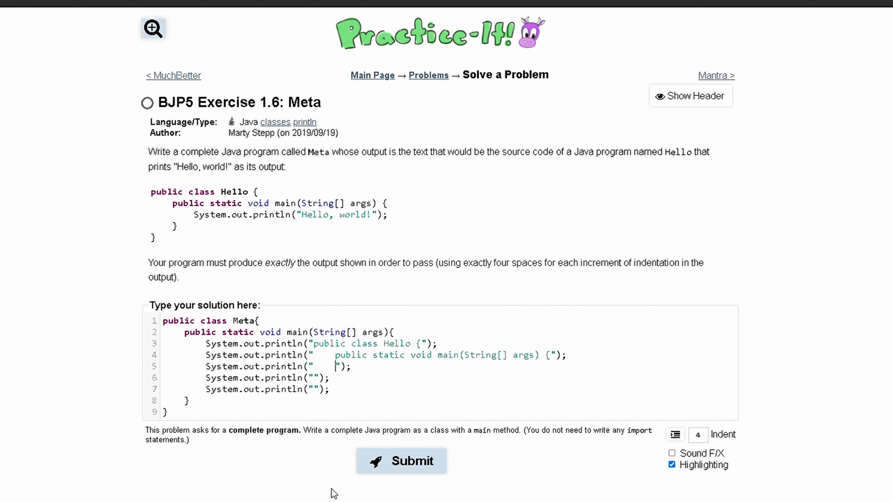
Step: Make the third println print Hello's System.out.println("Hello world!") line with escaped quotes
text(S)
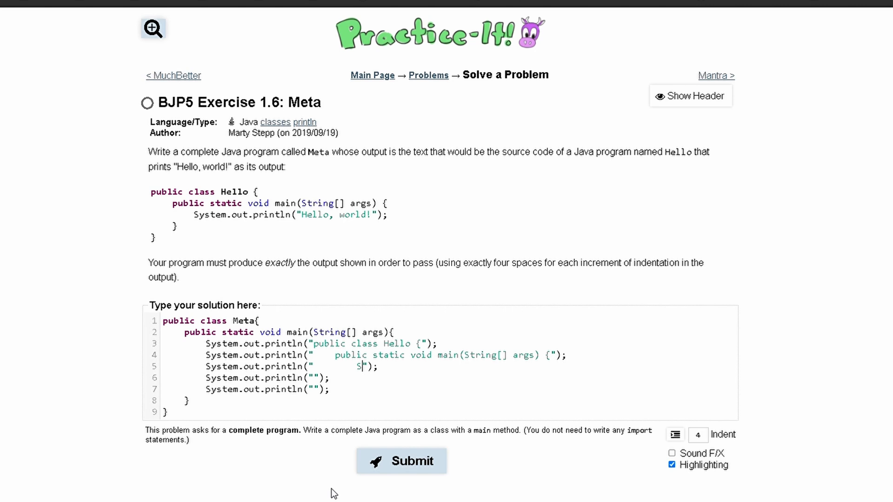
text(ystem.out.print)
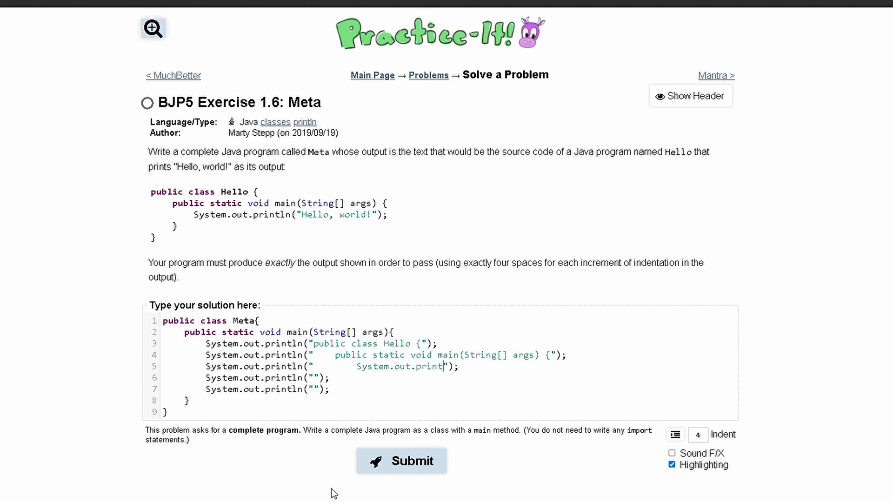
text(n)
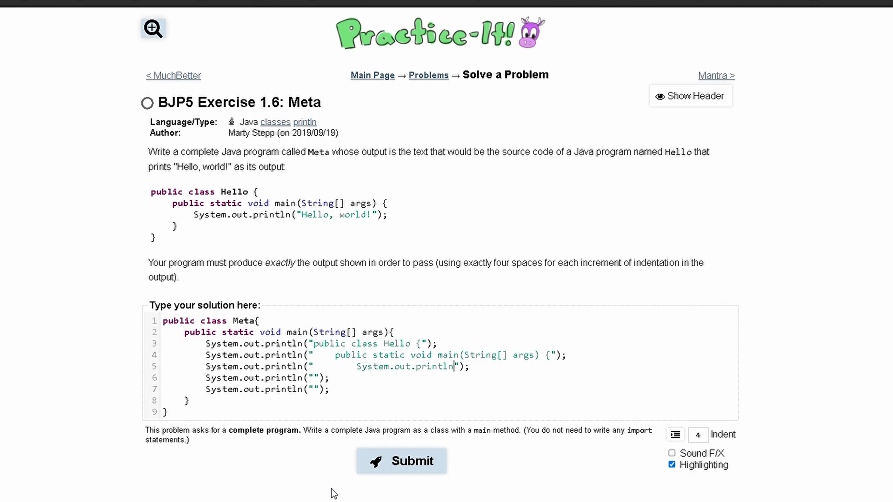
text(())
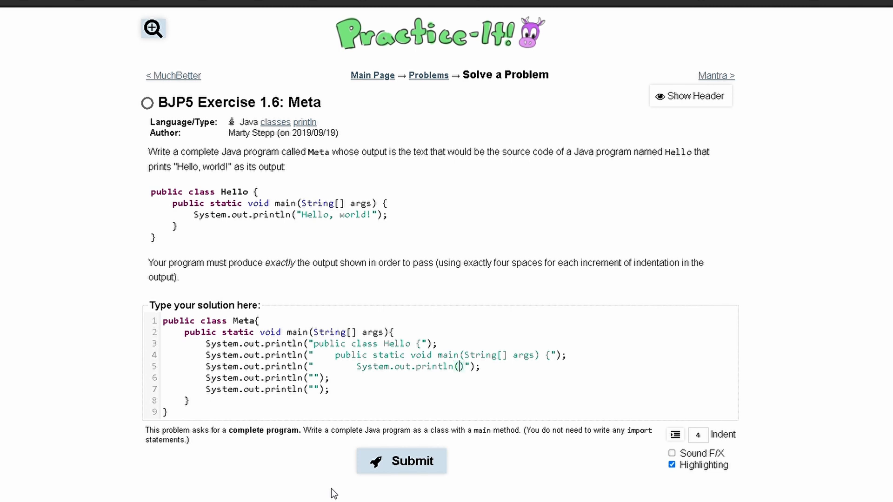
text(")
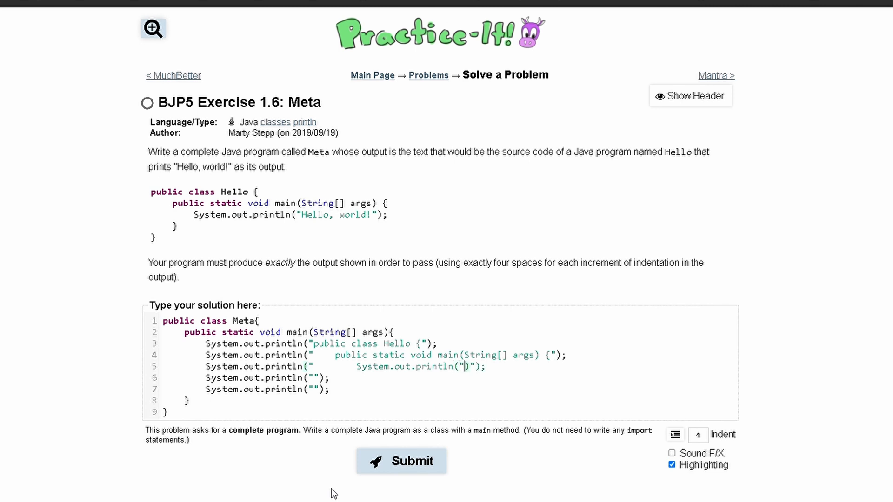
text(Hel)
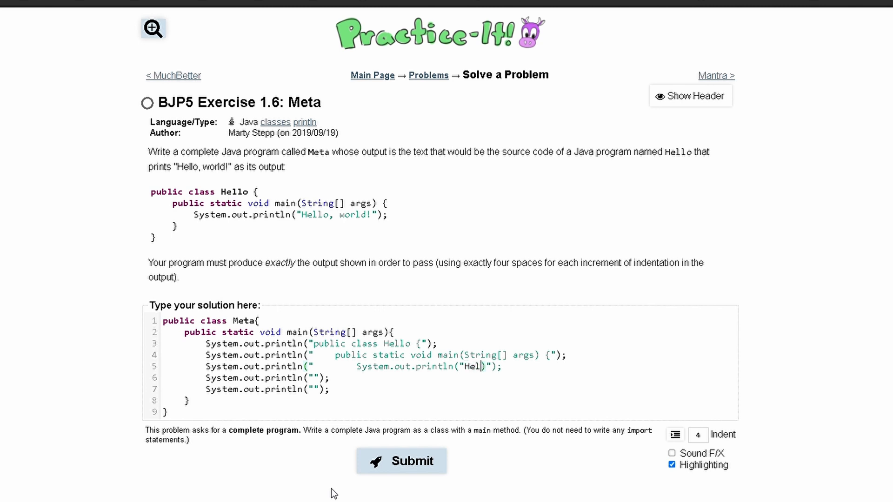
text(lo wo)
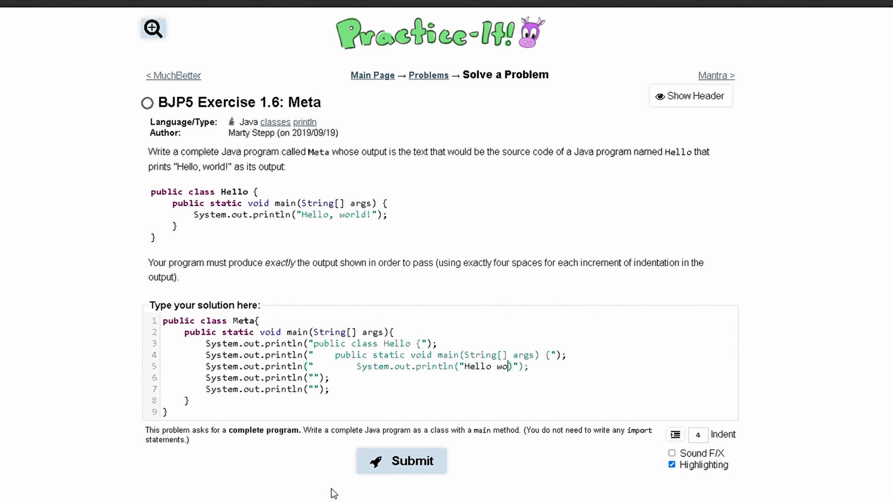
text(rld)
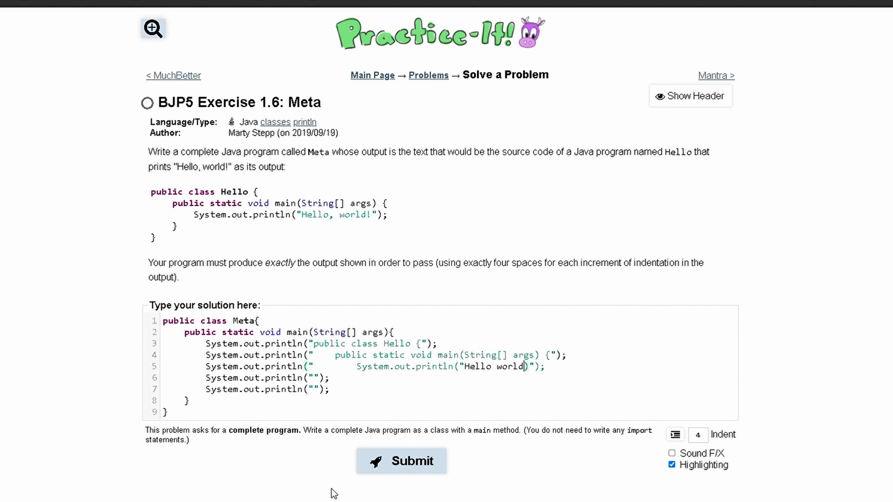
text(!)
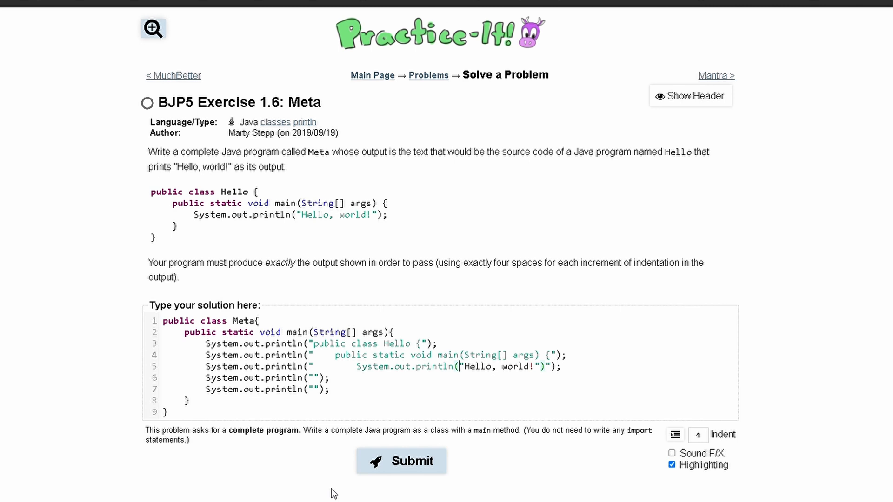
text(\)
click(451, 378)
text(    })
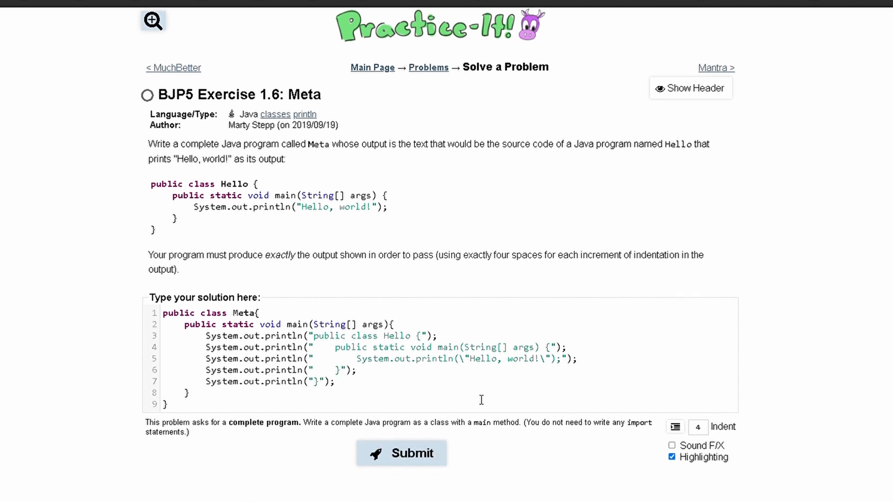
Step: Submit the Meta solution so Practice-It reports 1 of 1 tests passed
click(401, 454)
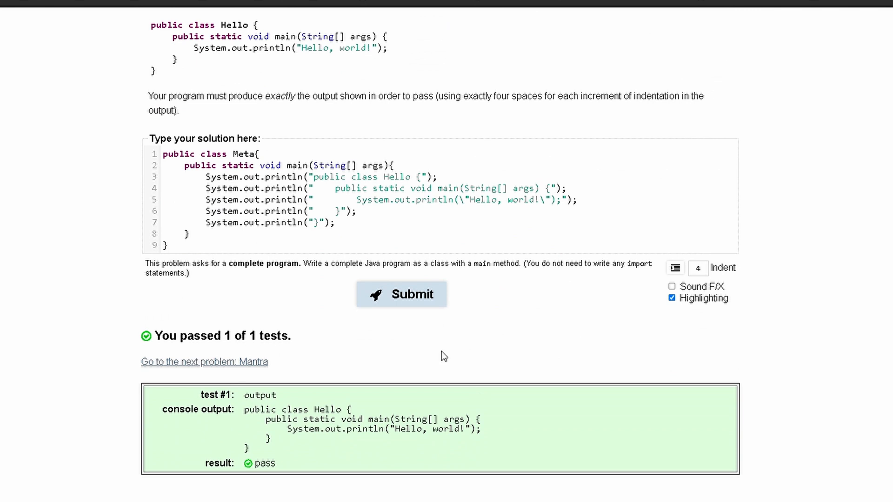